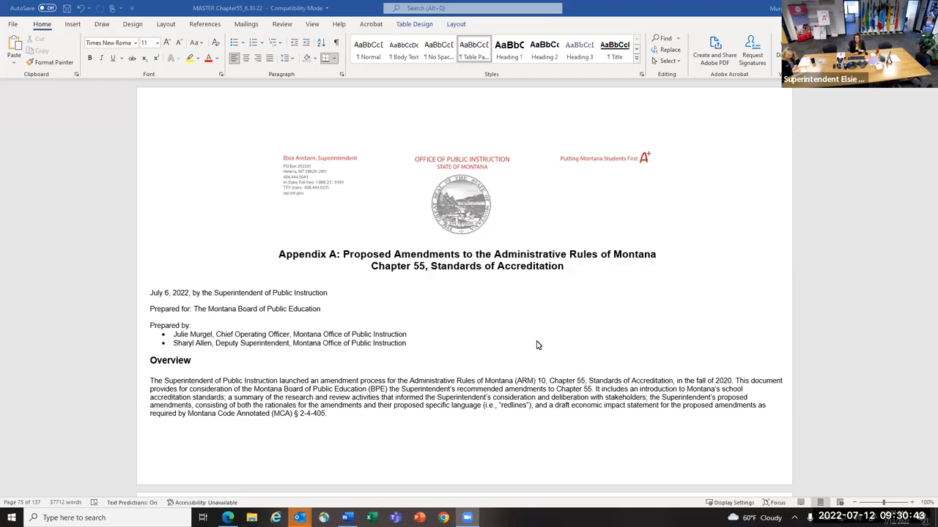
pyautogui.moveTo(701, 421)
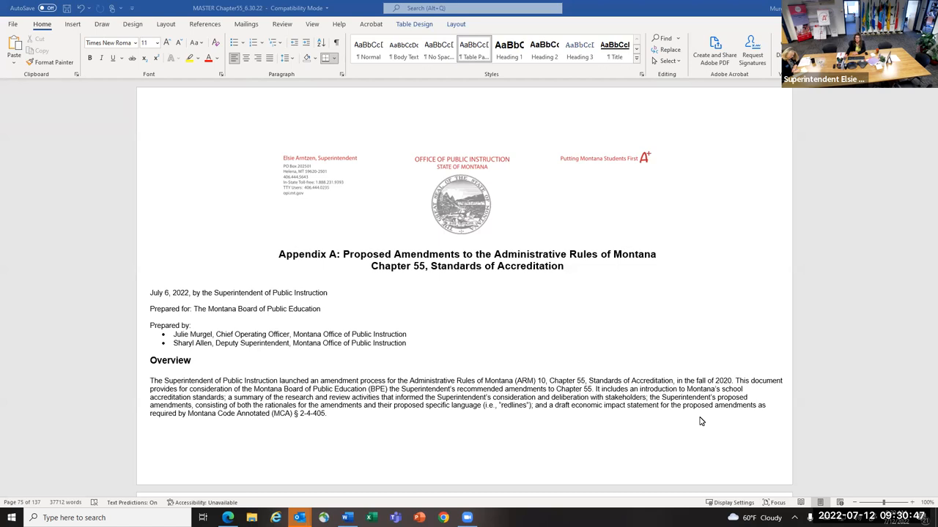
pyautogui.moveTo(635, 470)
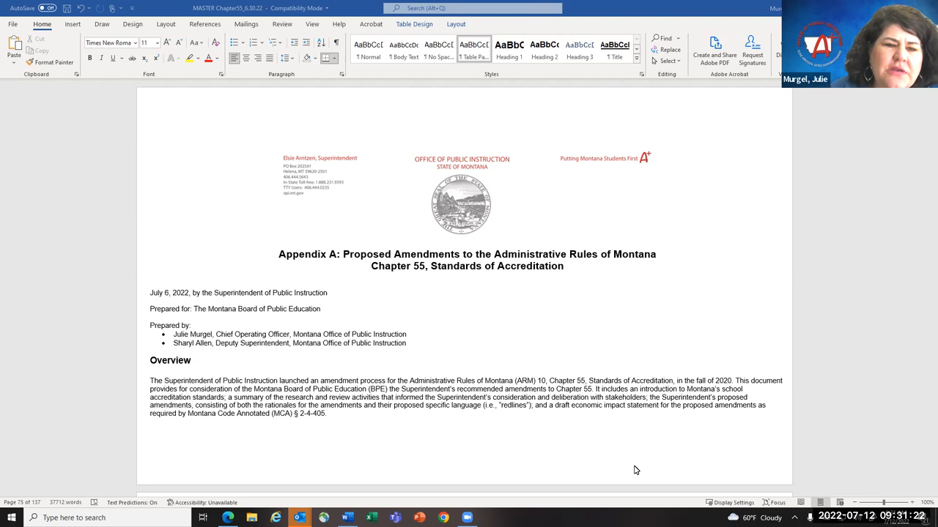
pyautogui.moveTo(625, 466)
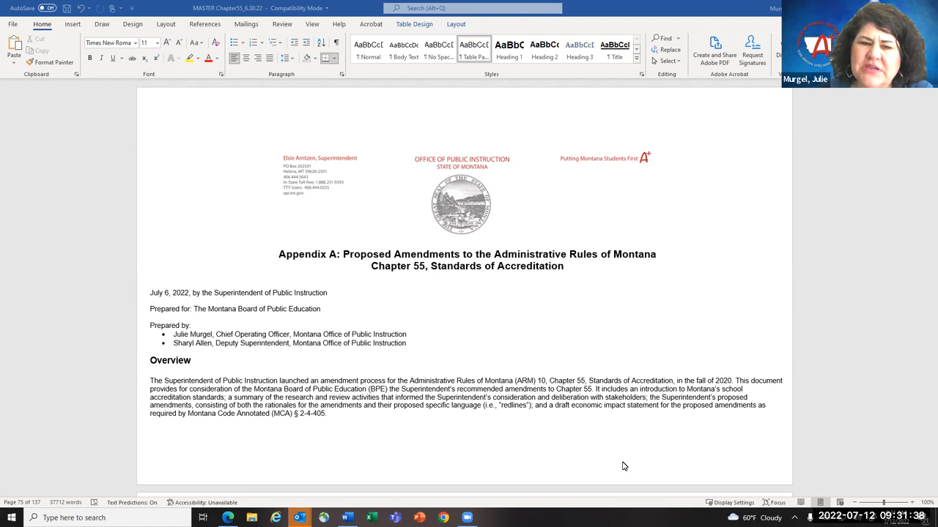
pyautogui.moveTo(499, 459)
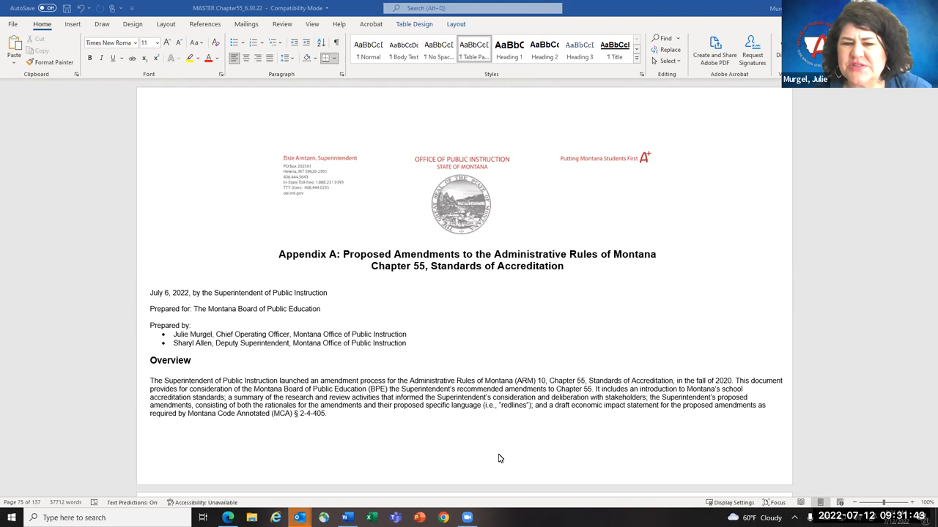
pyautogui.scroll(-3)
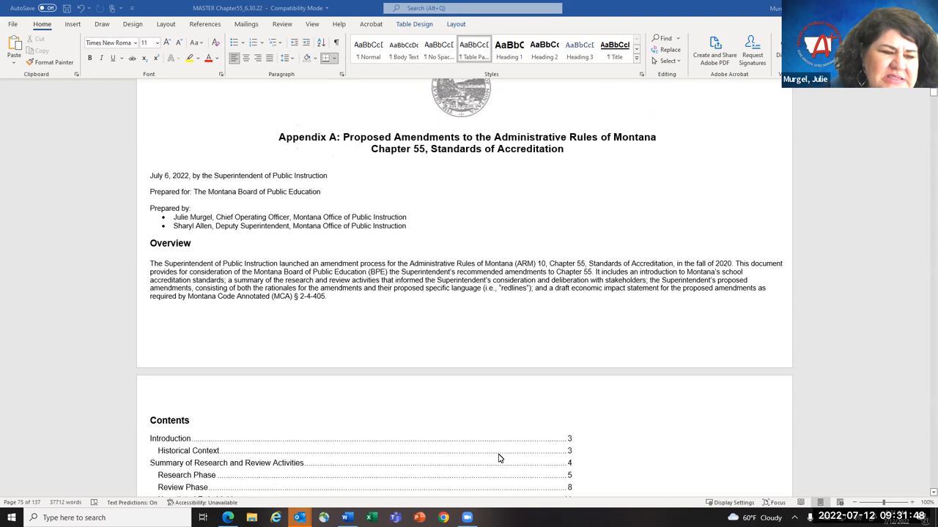
pyautogui.scroll(-3)
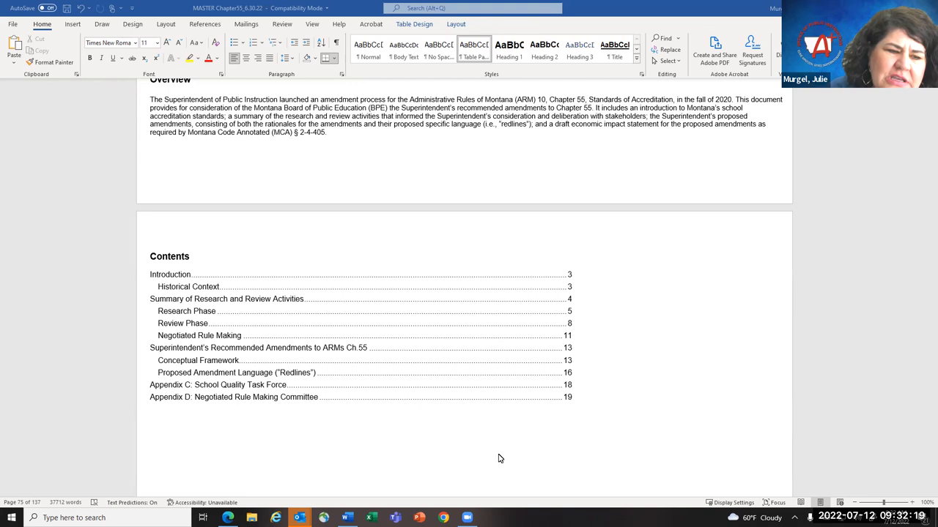
pyautogui.scroll(-3)
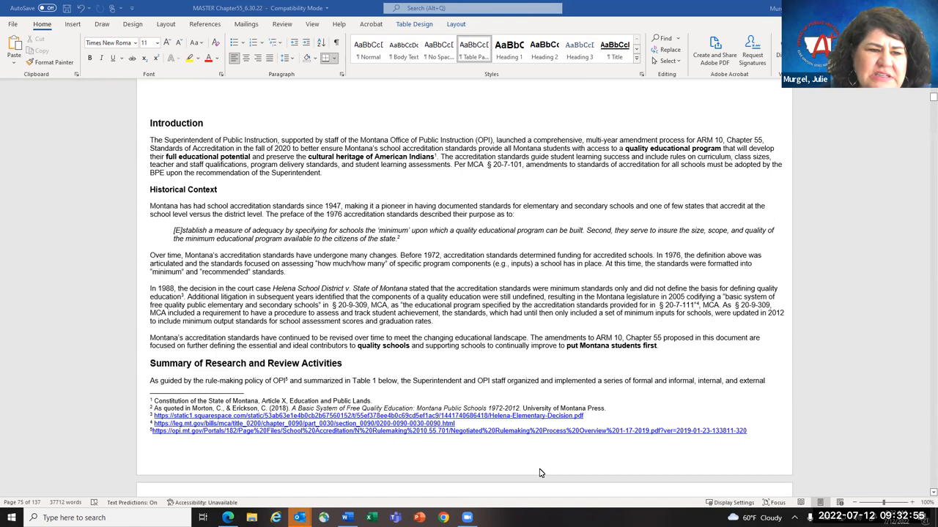
pyautogui.moveTo(550, 405)
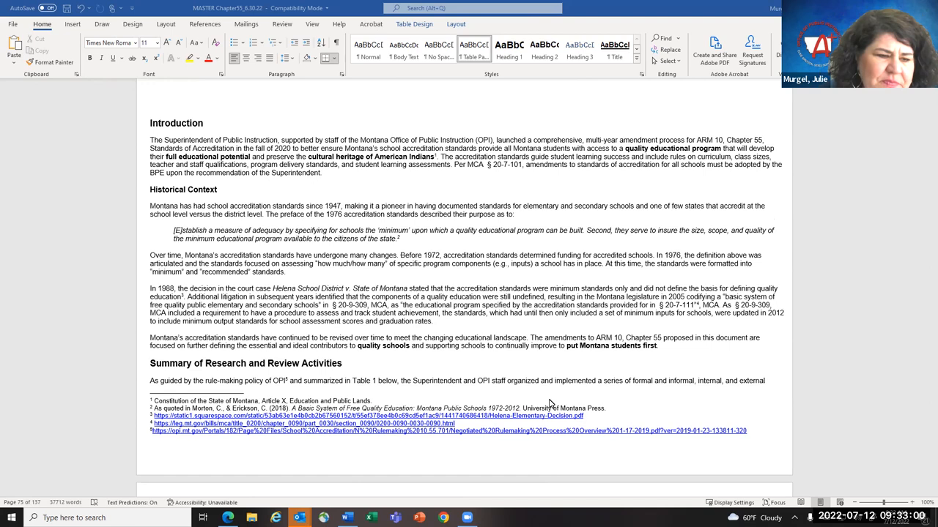
pyautogui.scroll(-3)
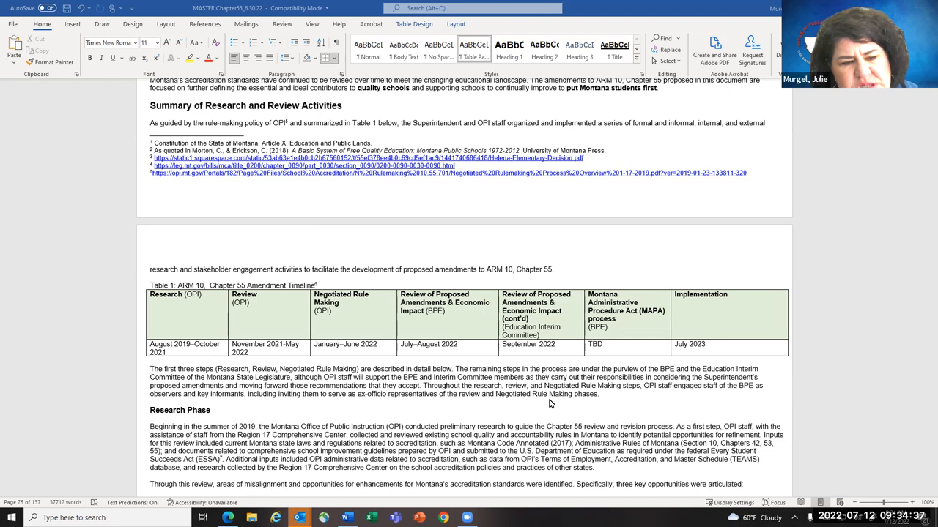
pyautogui.scroll(-3)
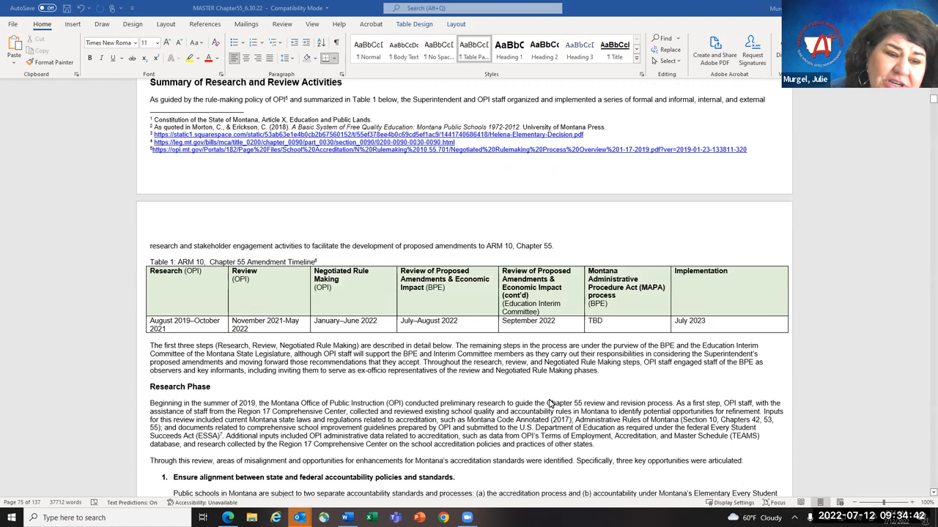
pyautogui.scroll(-3)
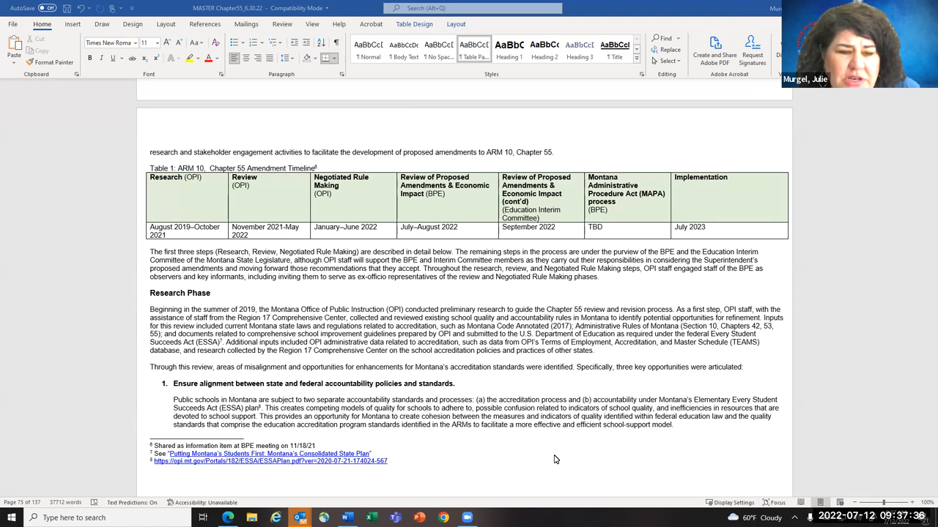
pyautogui.scroll(-3)
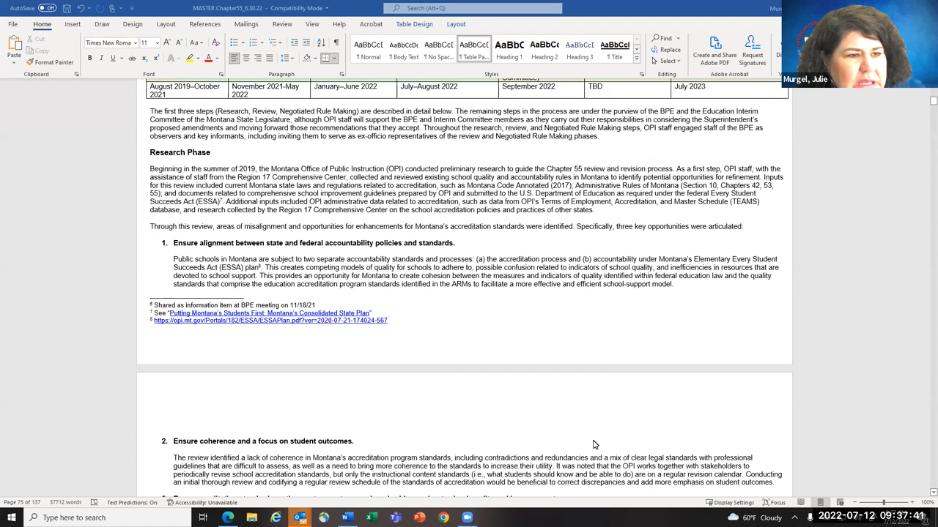
pyautogui.scroll(-3)
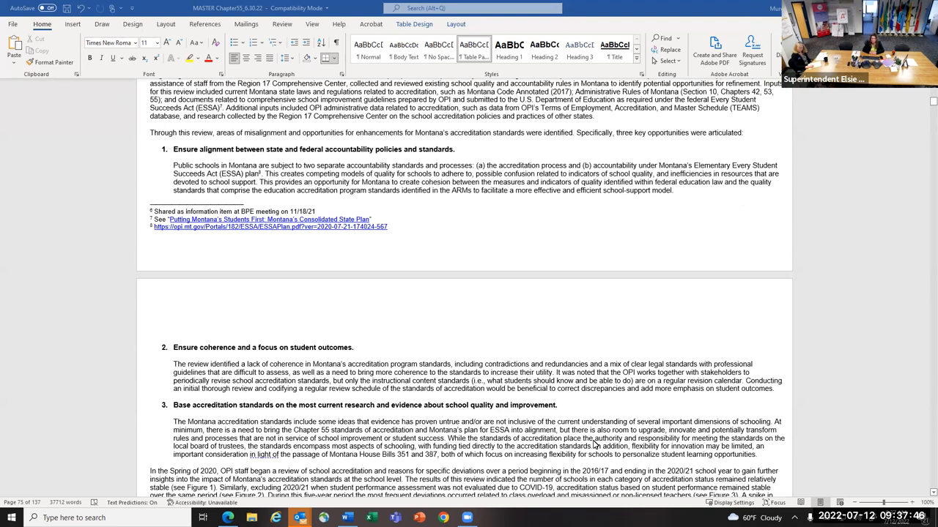
pyautogui.scroll(-3)
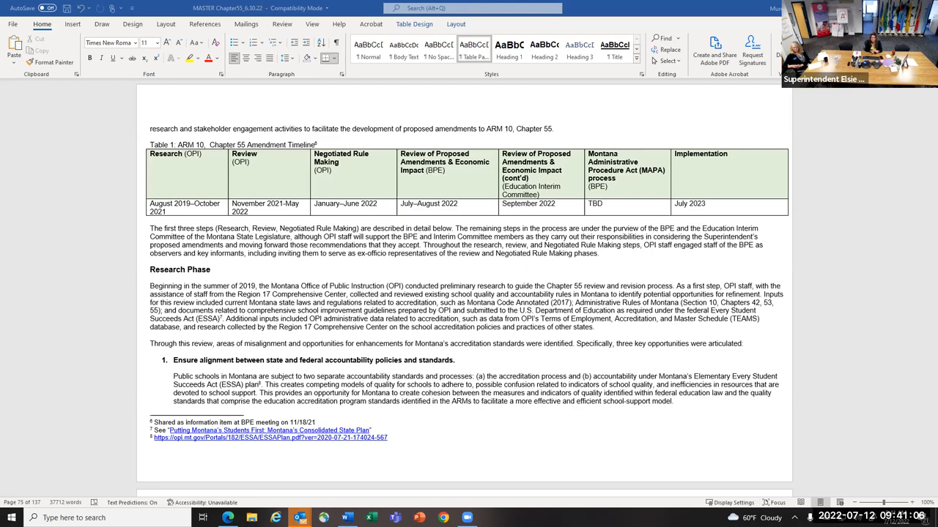
pyautogui.scroll(-3)
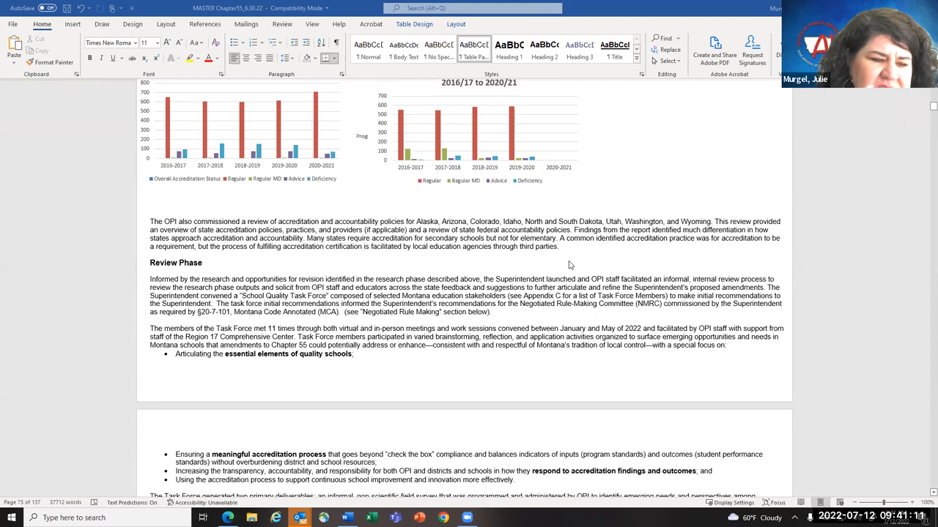
pyautogui.scroll(-3)
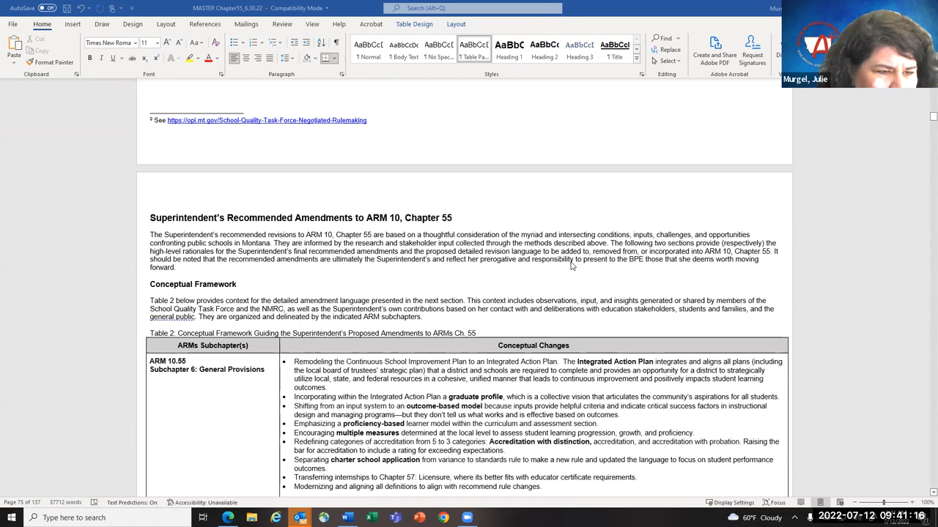
pyautogui.scroll(-3)
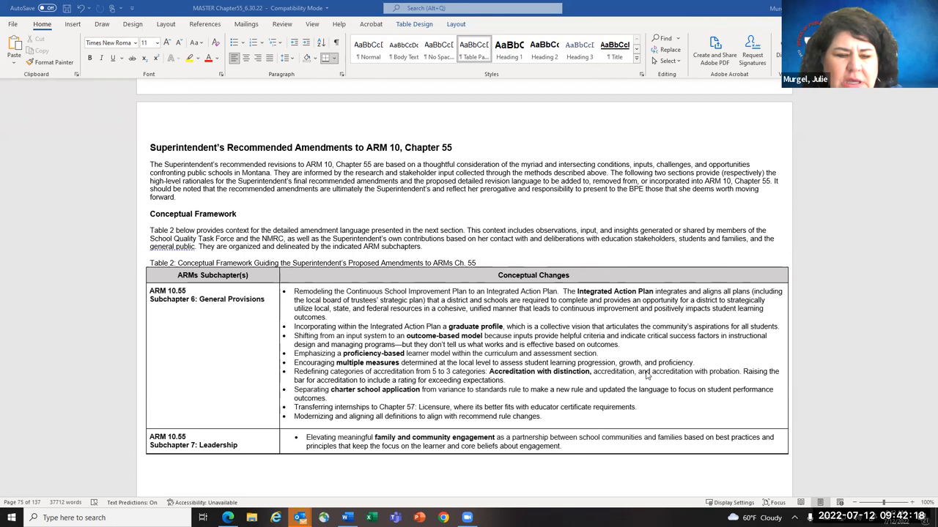
pyautogui.scroll(-3)
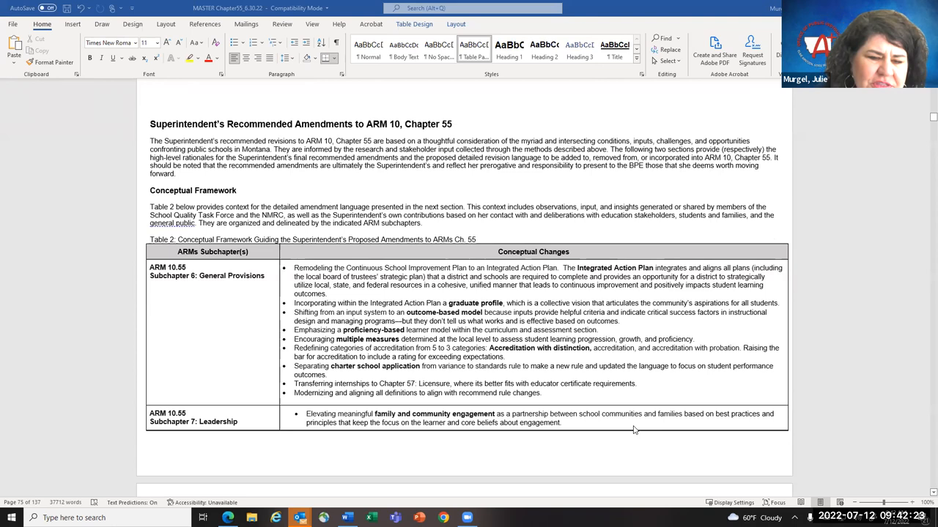
pyautogui.scroll(-3)
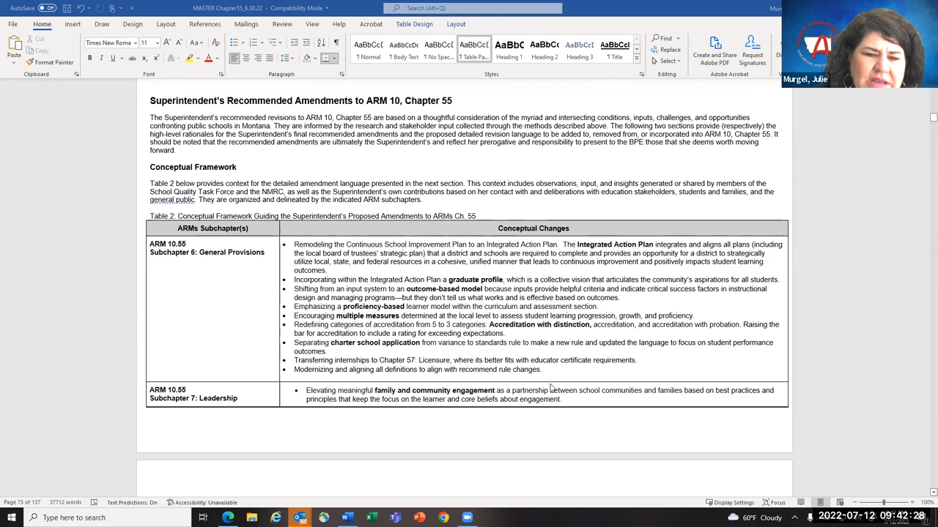
pyautogui.scroll(-3)
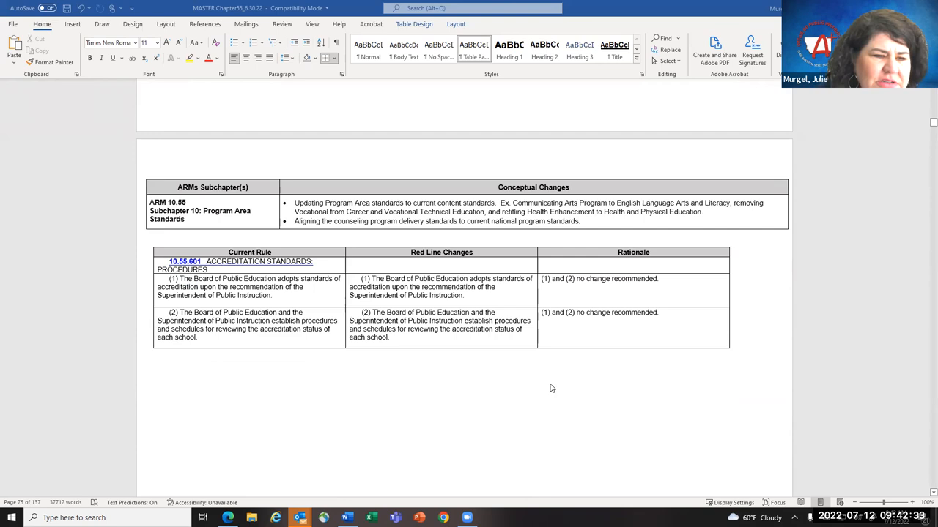
pyautogui.scroll(-3)
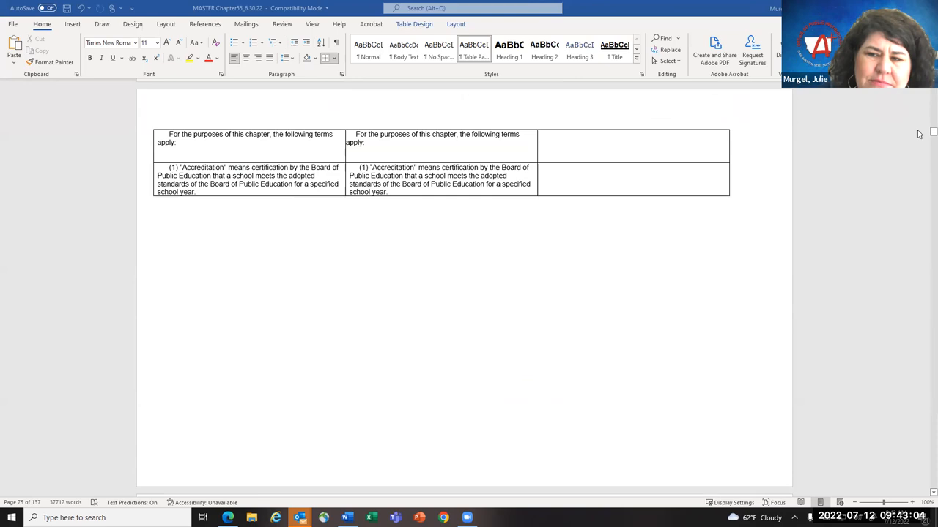
pyautogui.scroll(-3)
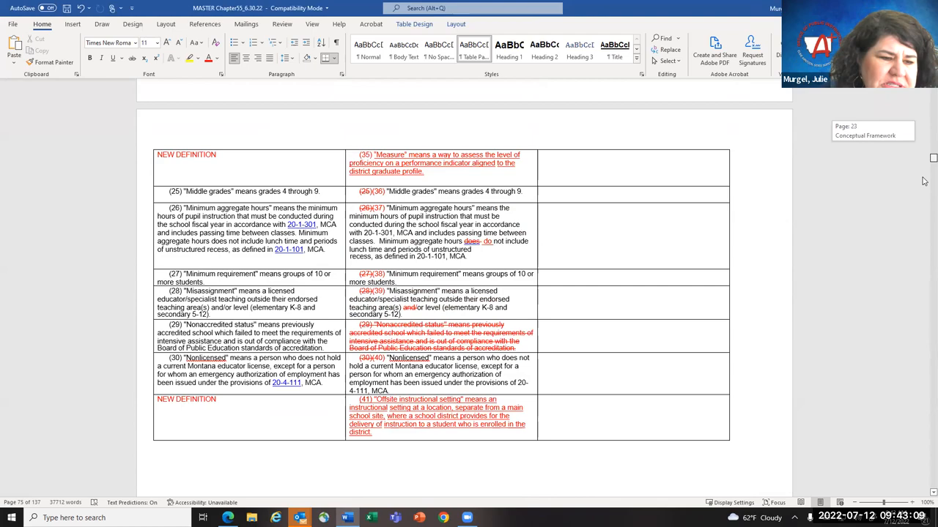
pyautogui.scroll(-3)
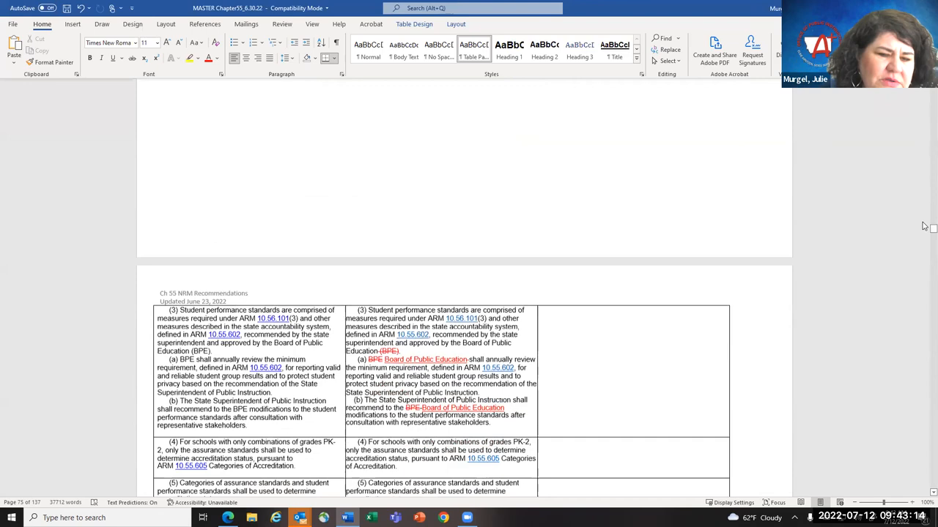
pyautogui.scroll(-3)
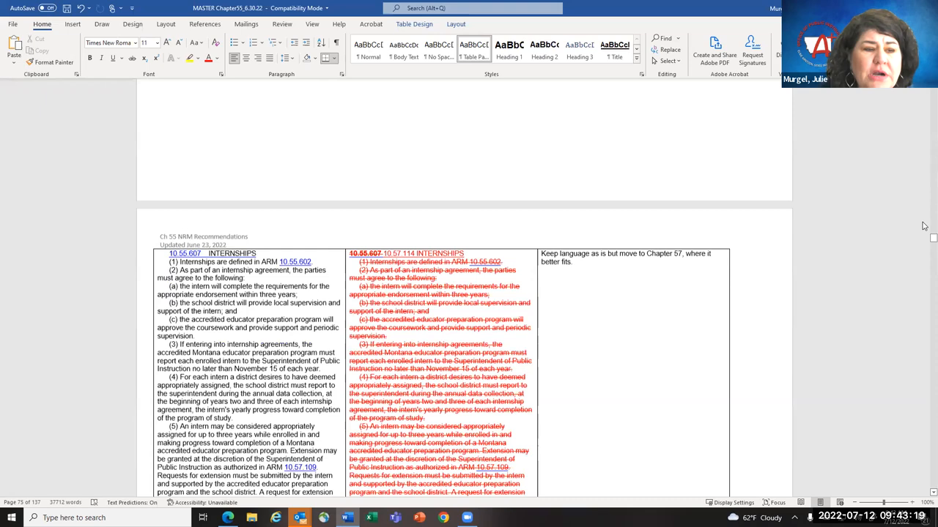
pyautogui.scroll(-3)
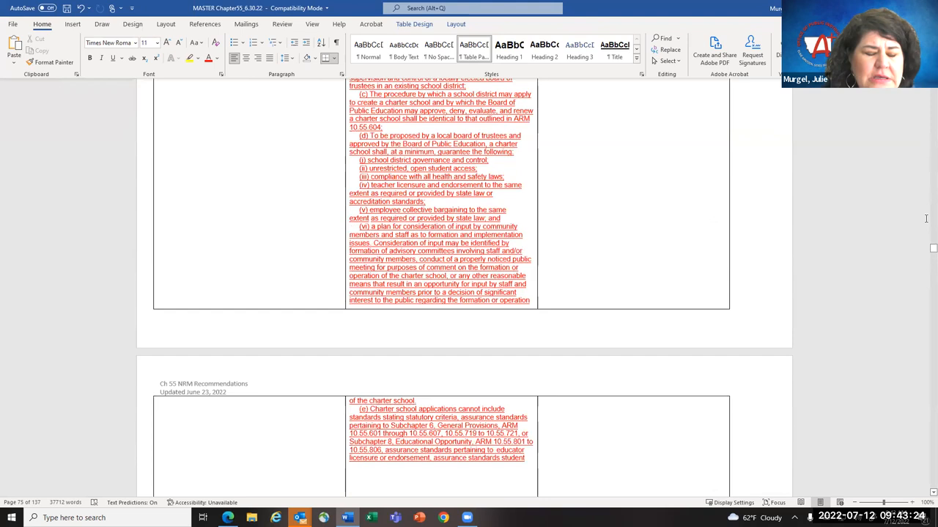
pyautogui.scroll(-3)
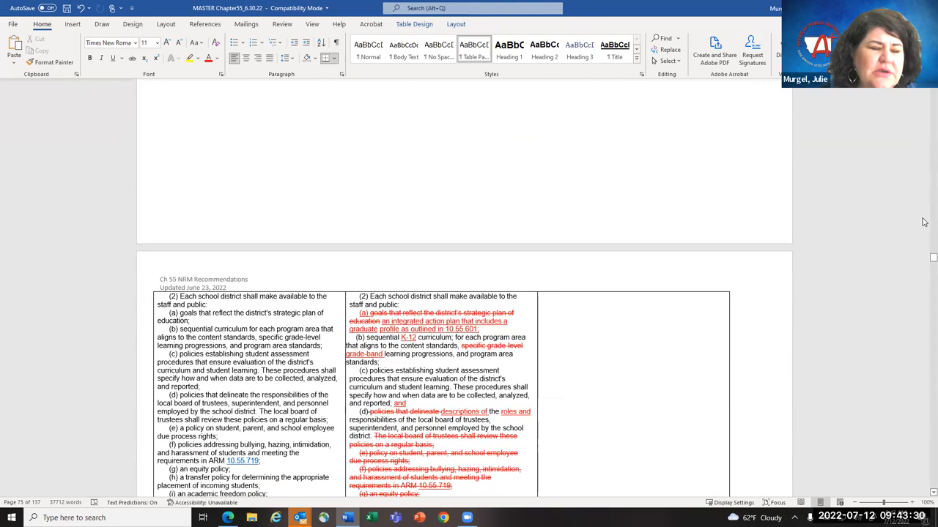
pyautogui.scroll(-3)
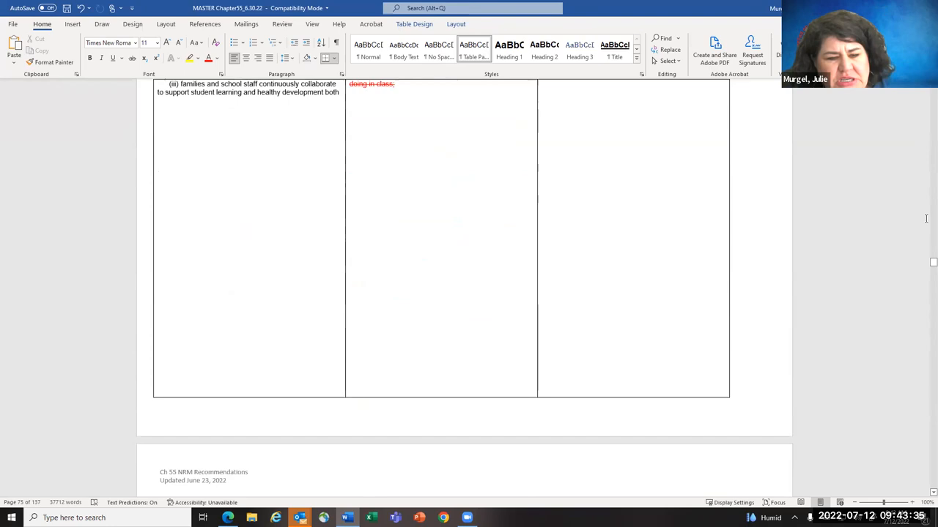
pyautogui.scroll(-3)
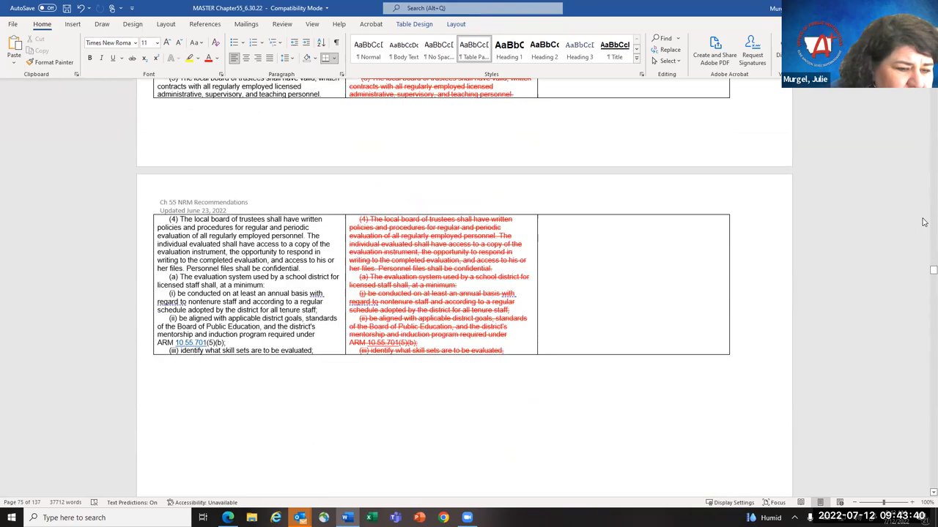
pyautogui.scroll(-3)
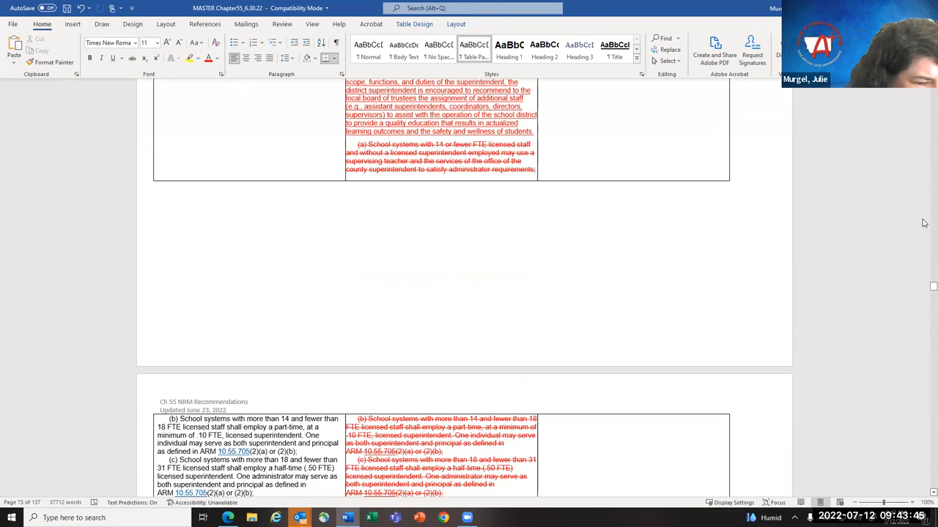
pyautogui.scroll(-3)
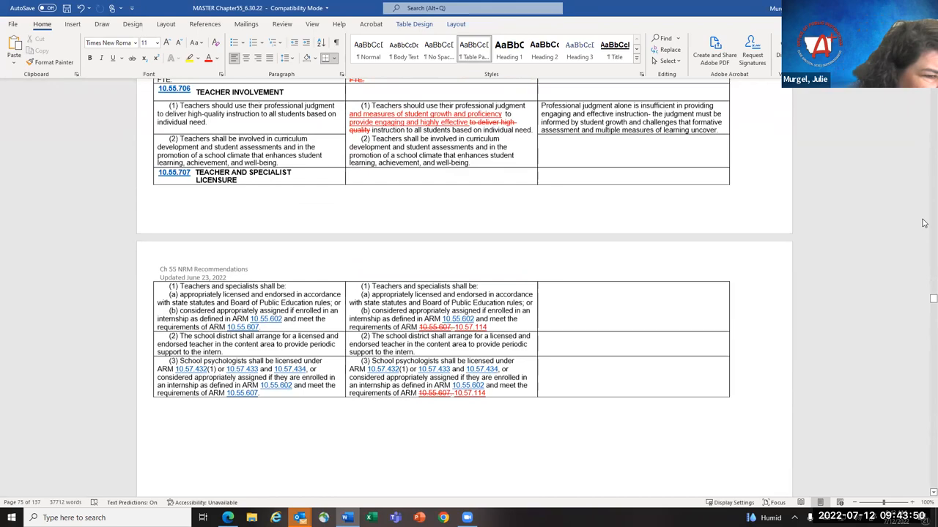
pyautogui.scroll(-3)
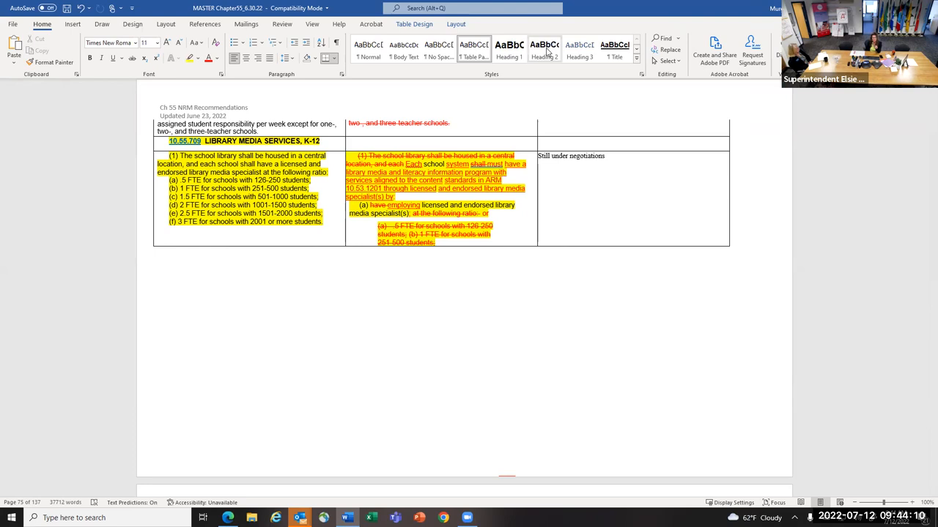
pyautogui.scroll(-3)
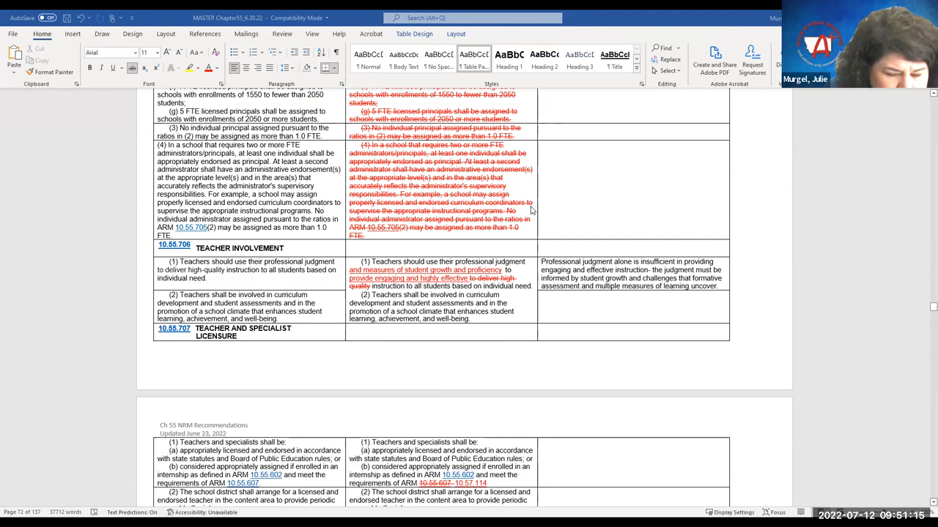
pyautogui.scroll(-3)
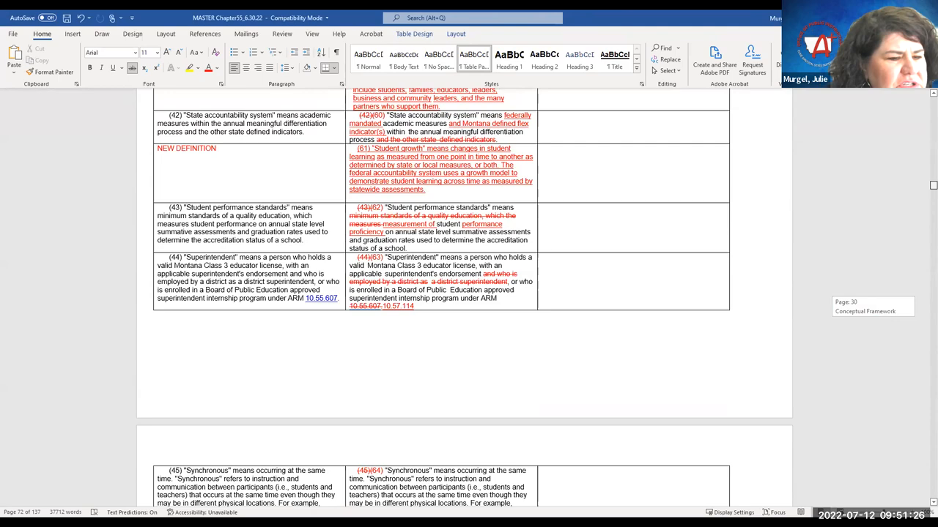
pyautogui.scroll(3)
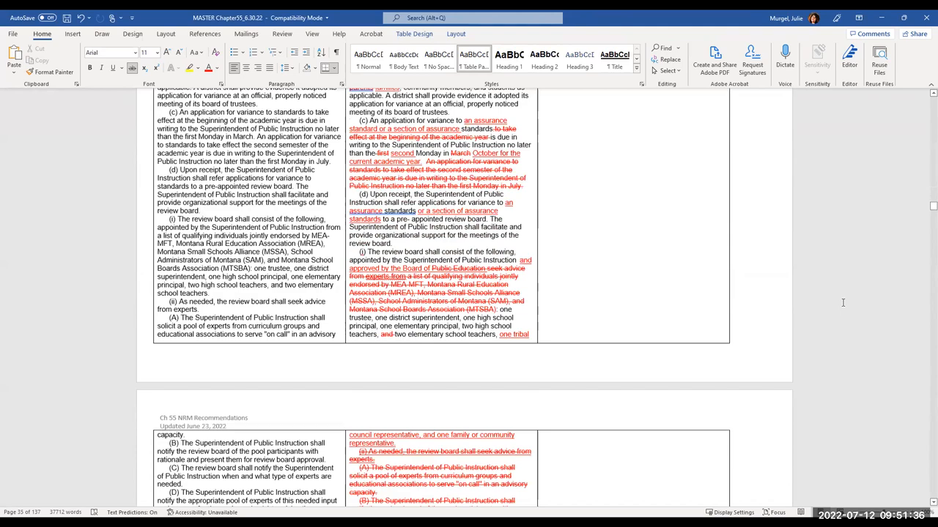
pyautogui.scroll(-3)
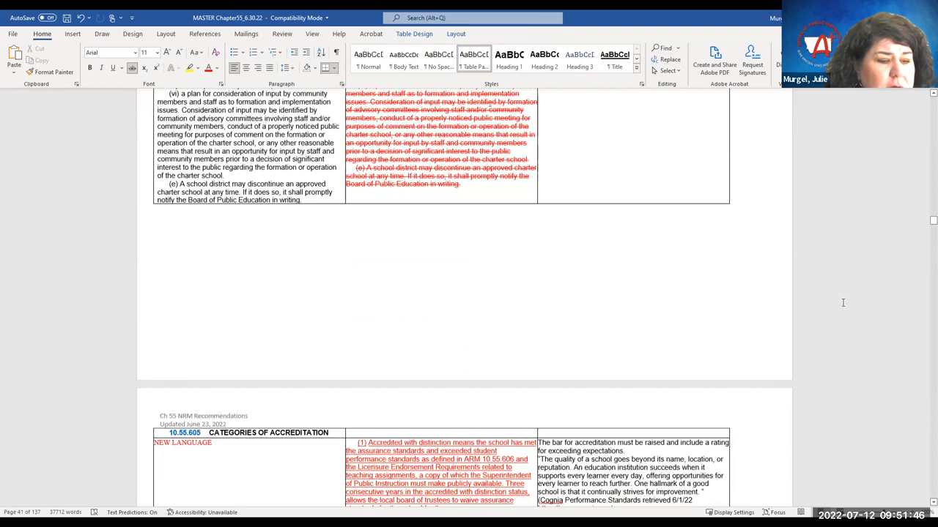
pyautogui.scroll(3)
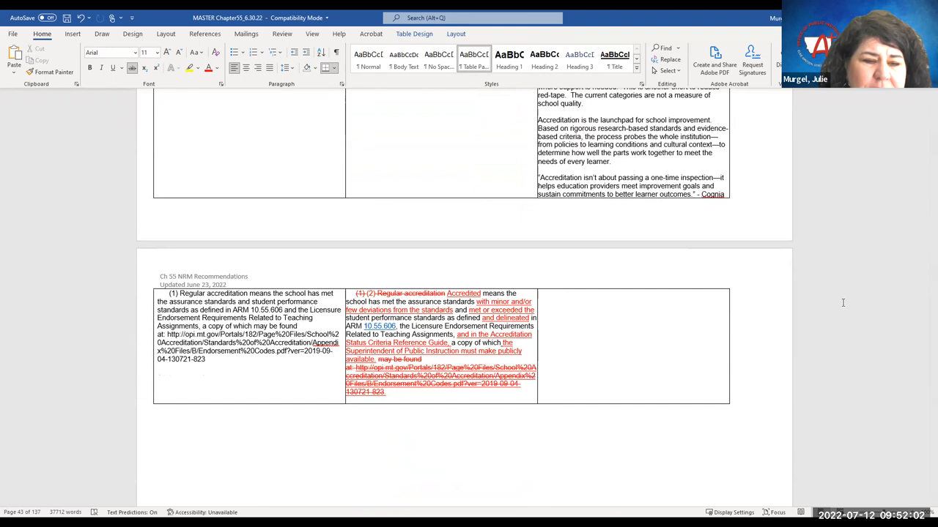
pyautogui.scroll(-3)
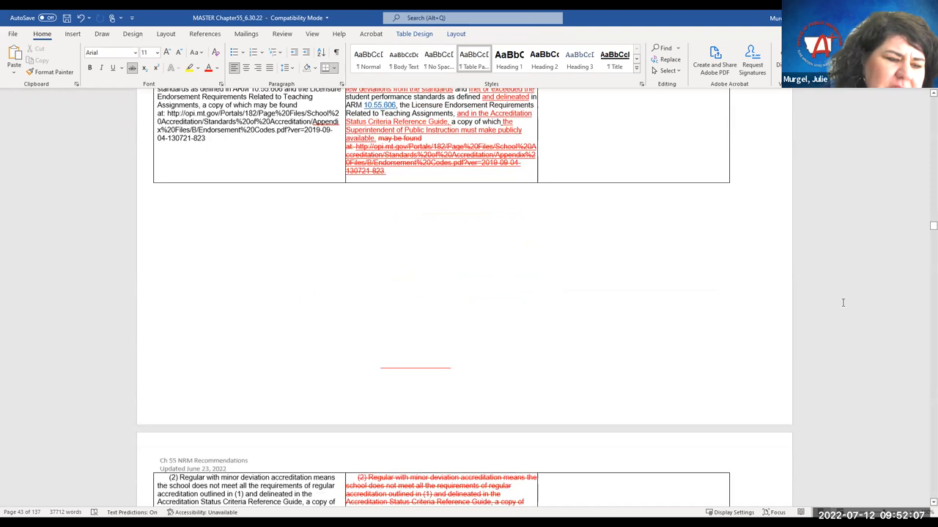
pyautogui.scroll(-3)
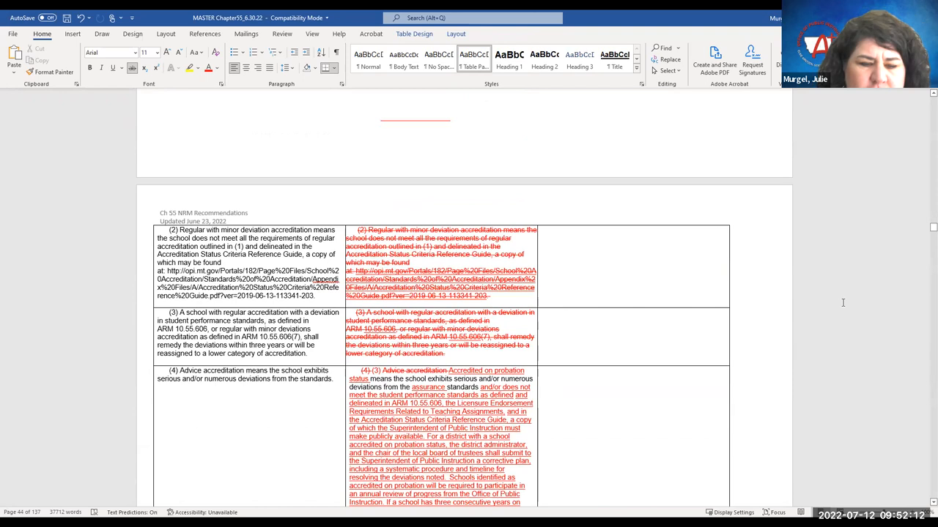
pyautogui.scroll(-3)
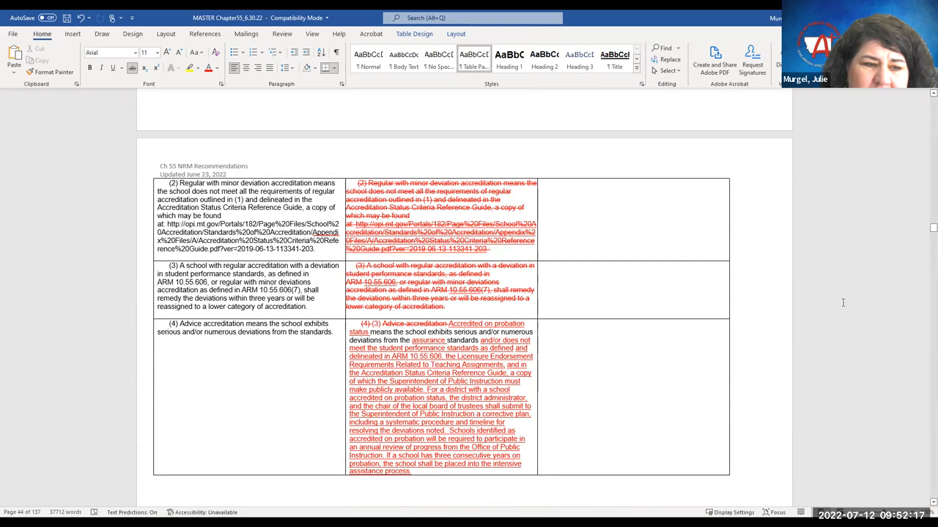
pyautogui.scroll(-3)
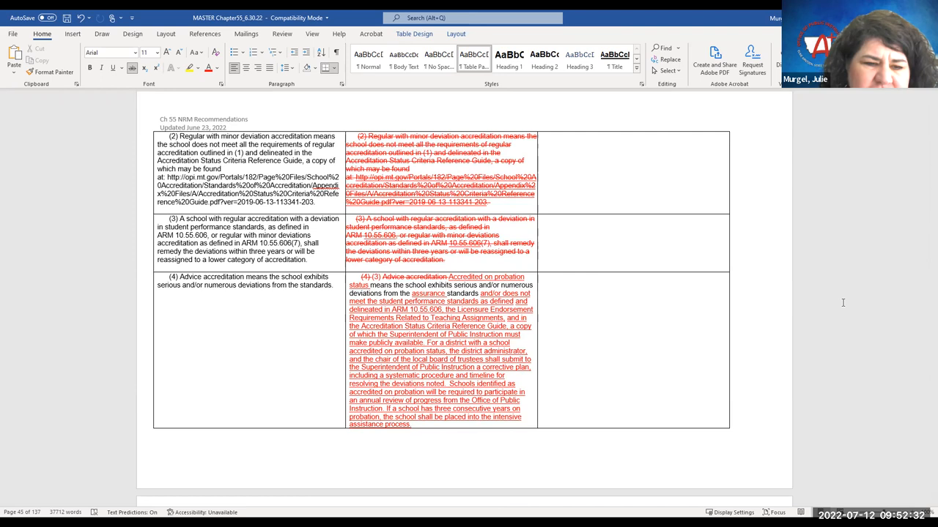
pyautogui.scroll(-3)
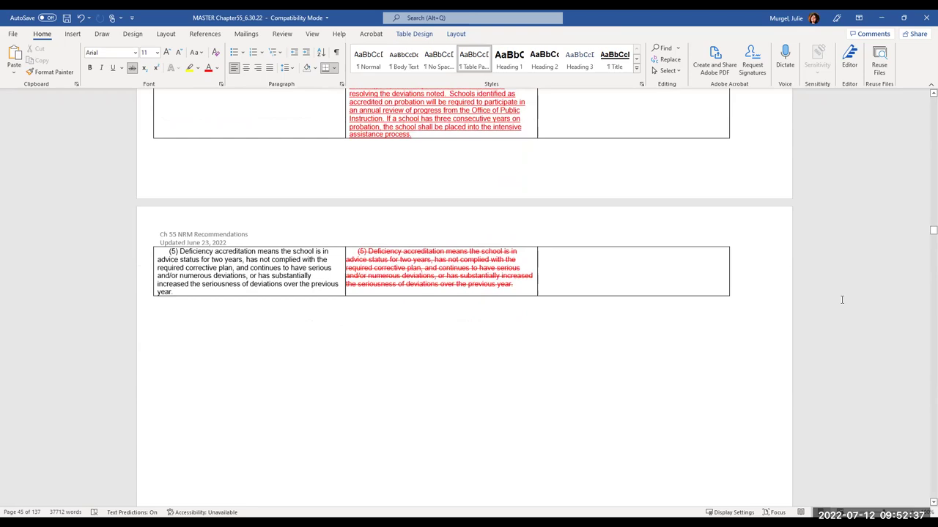
pyautogui.scroll(-3)
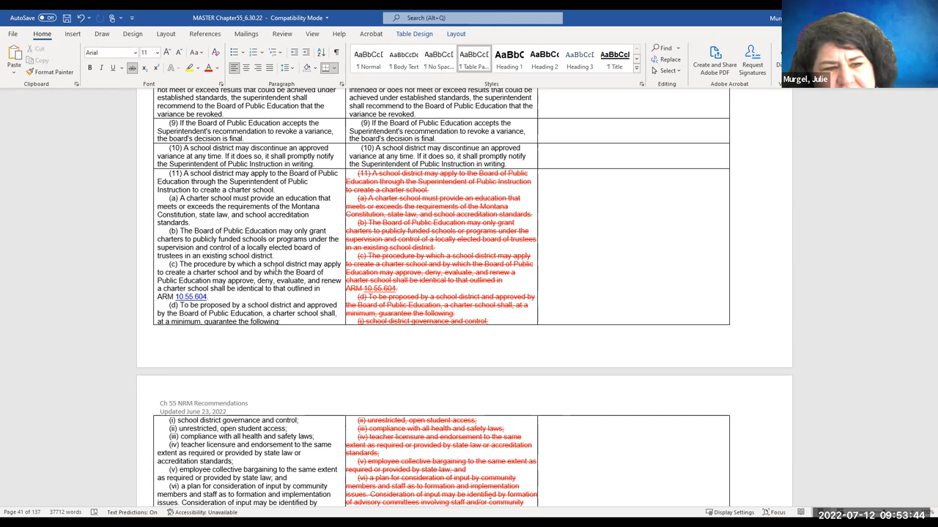
pyautogui.scroll(-3)
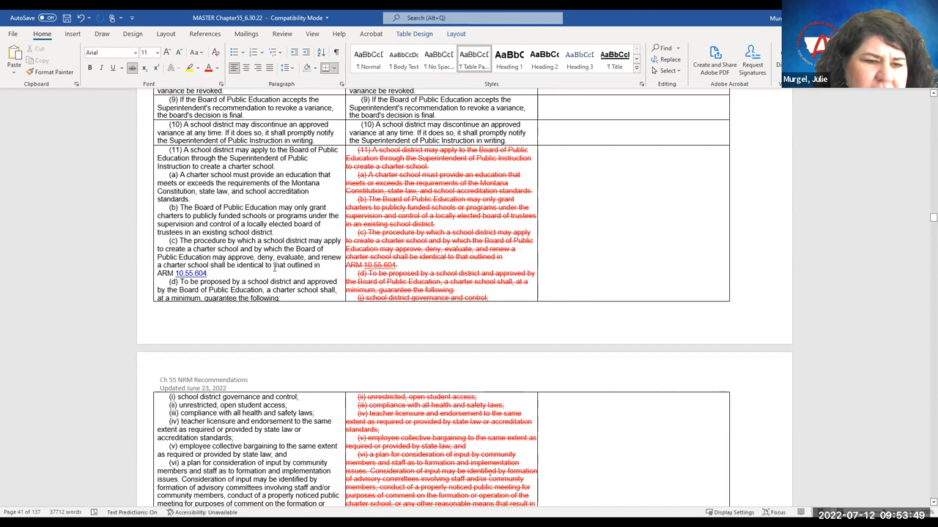